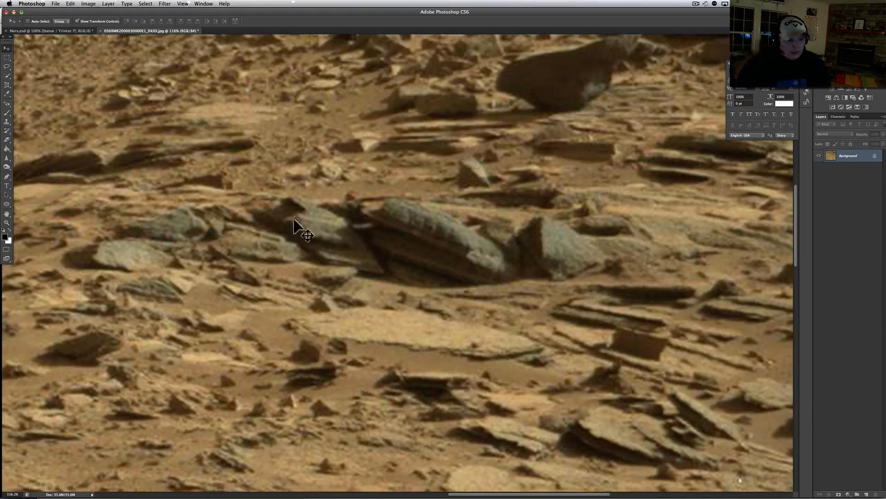
mouse_move(393, 220)
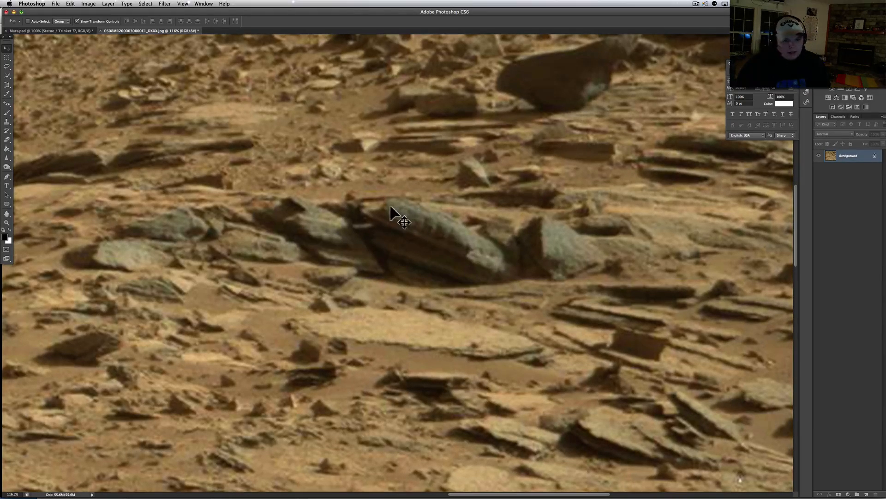
mouse_move(411, 269)
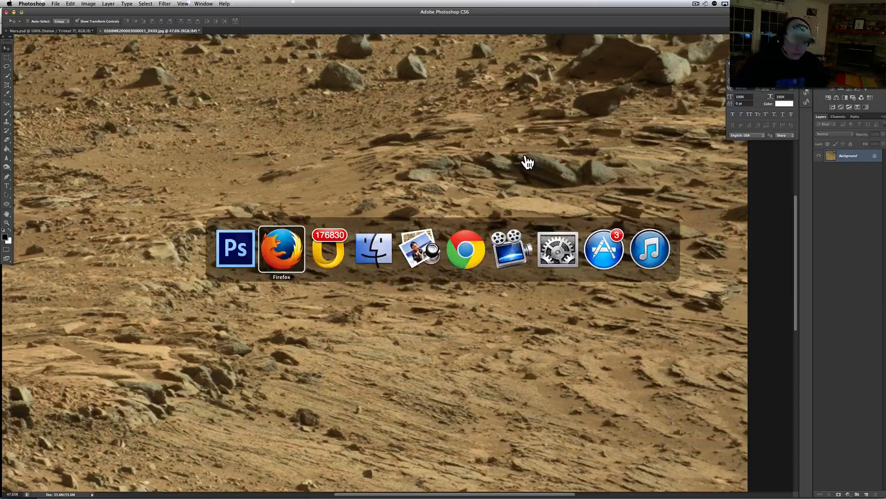
left_click(280, 250)
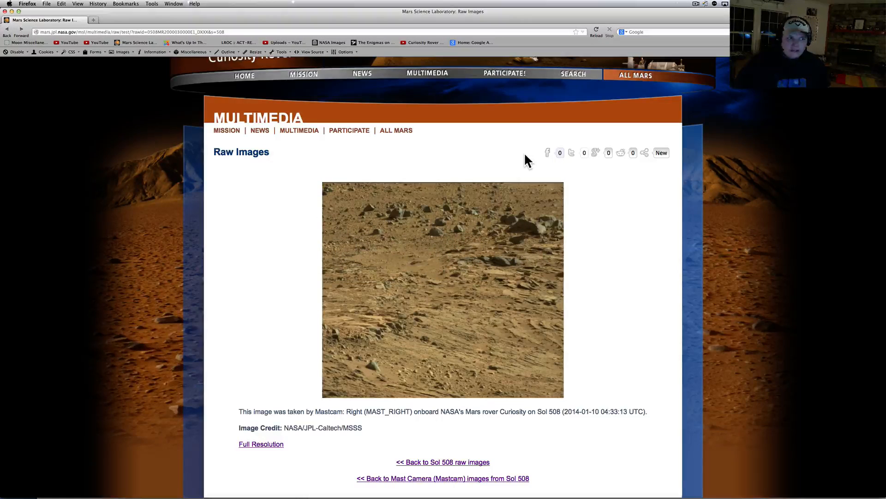
scroll("down", 3)
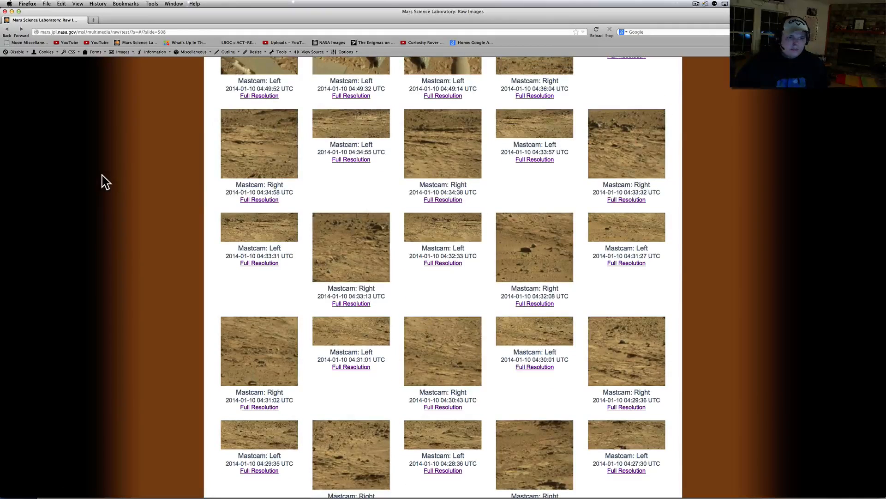
left_click(343, 247)
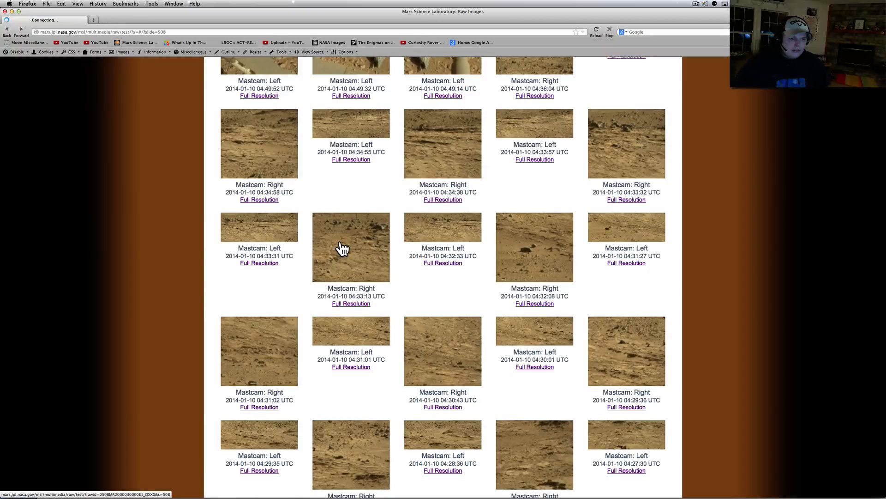
left_click(351, 247)
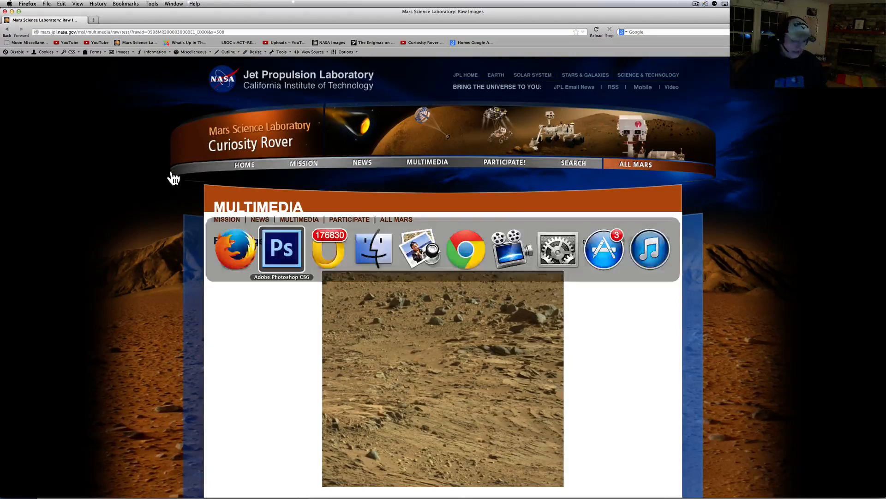
Return to Photoshop and apply Image > Auto Color to neutralize the orange tint.
left_click(281, 250)
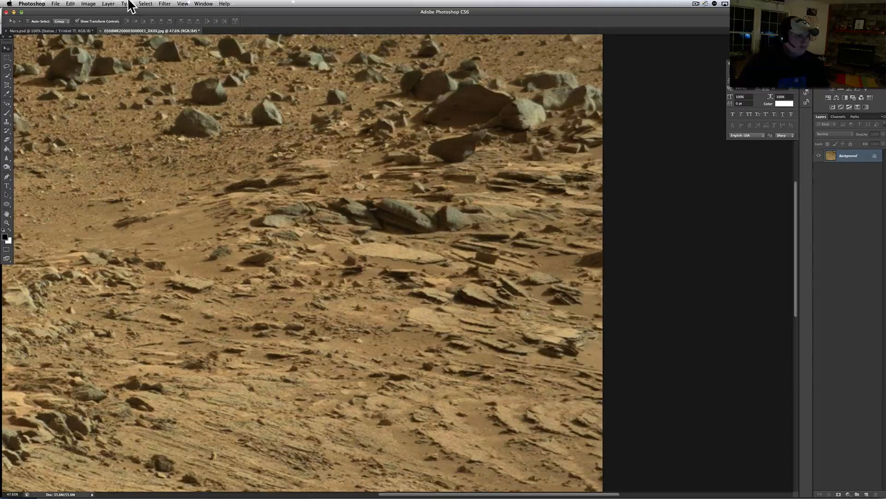
left_click(89, 3)
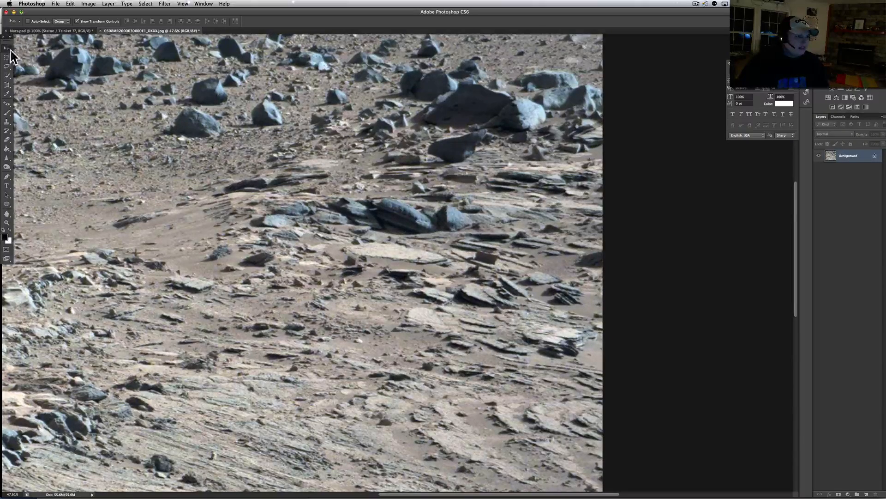
Draw a rectangular marquee selection around the central cluster of dark rocks.
left_click(5, 57)
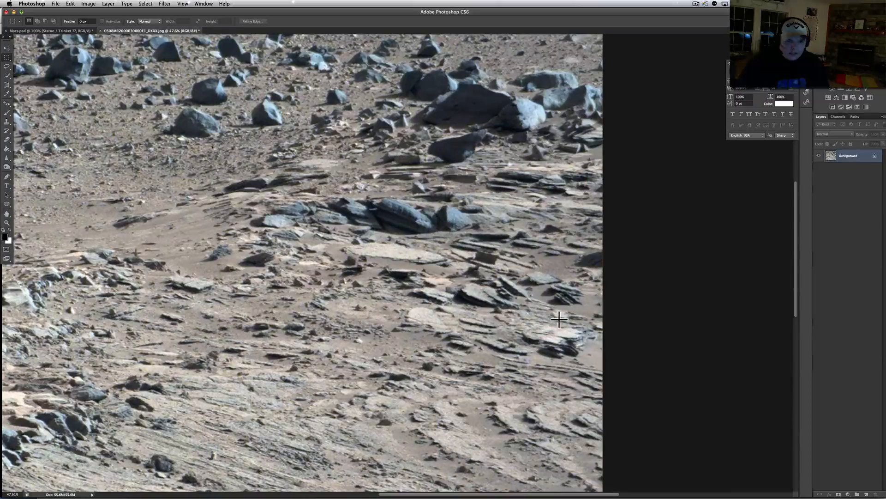
left_click_drag(285, 153, 559, 321)
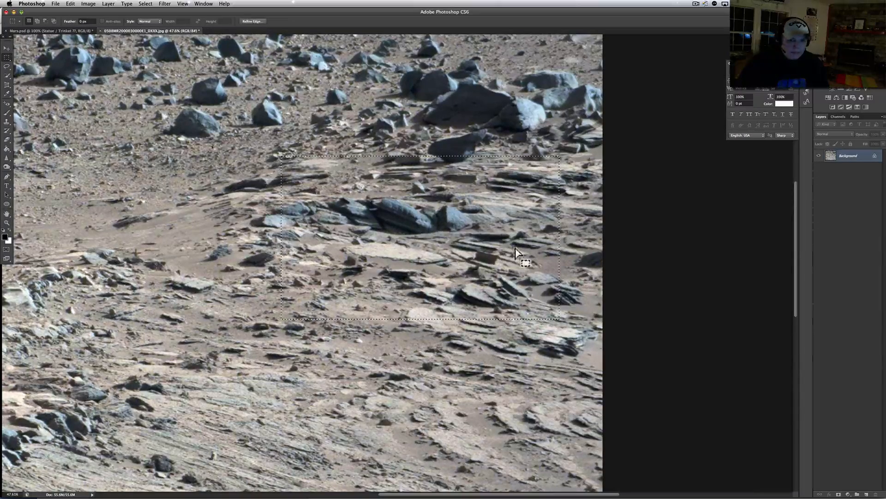
mouse_move(277, 141)
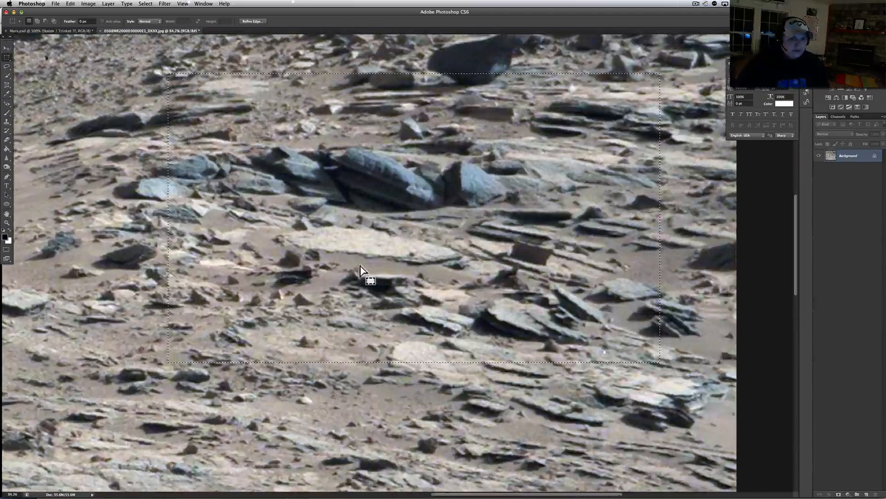
left_click(86, 3)
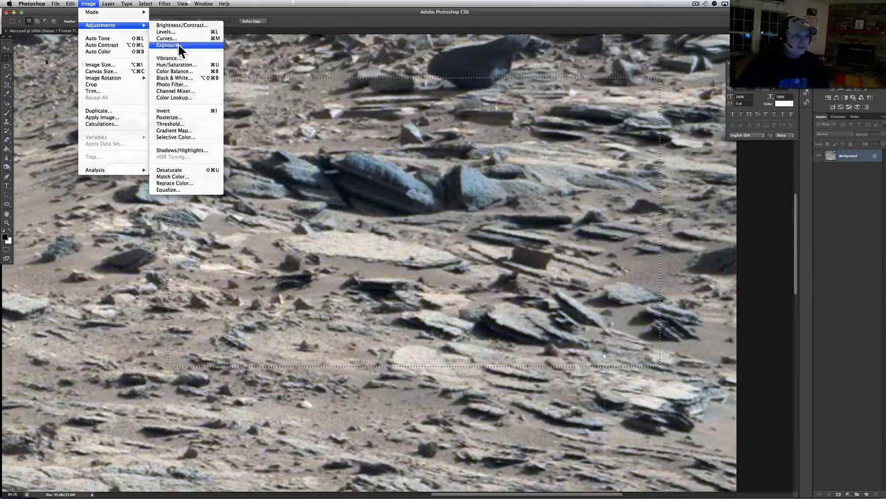
Apply an Exposure adjustment of +1.97 with gamma 0.55 to the selected rocks.
left_click(168, 45)
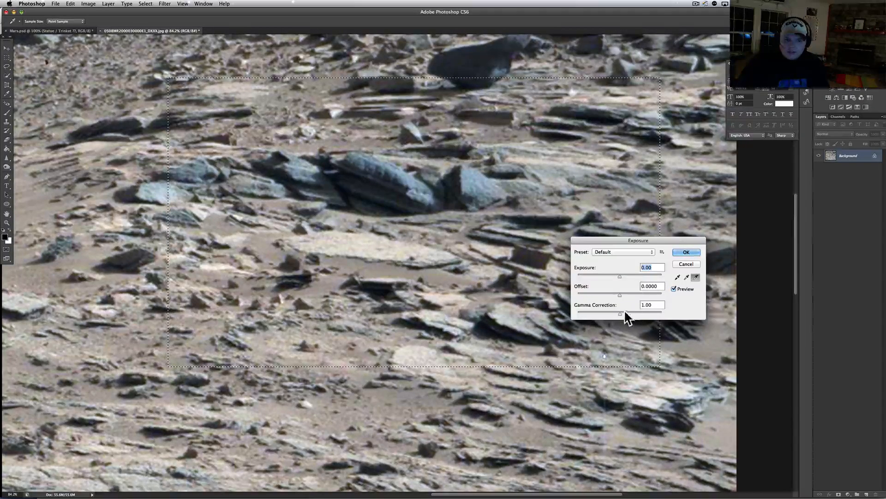
left_click_drag(620, 311, 626, 311)
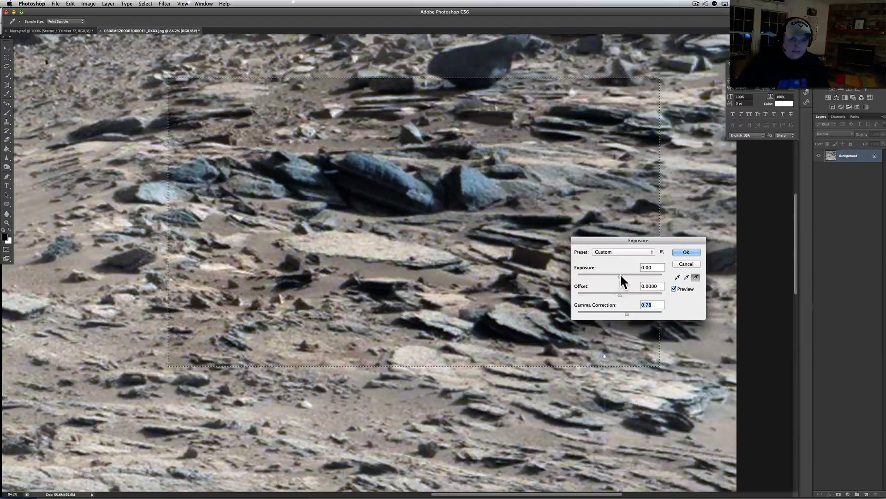
left_click_drag(620, 275, 650, 275)
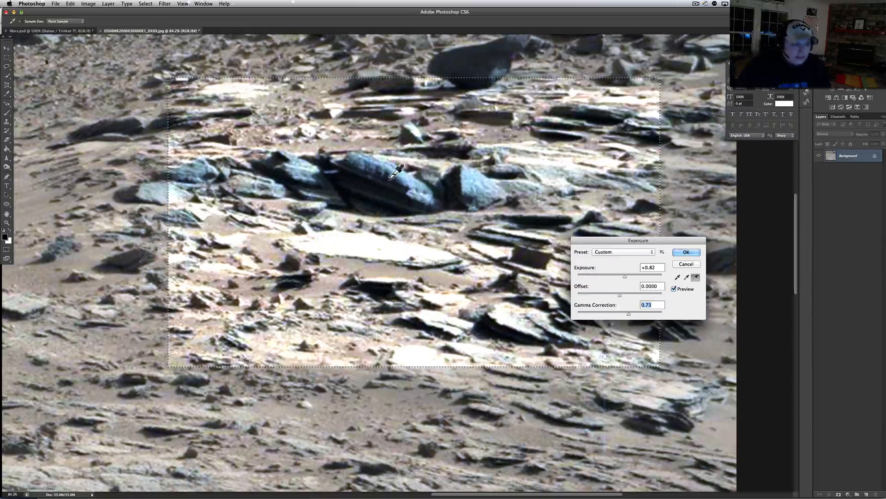
mouse_move(380, 165)
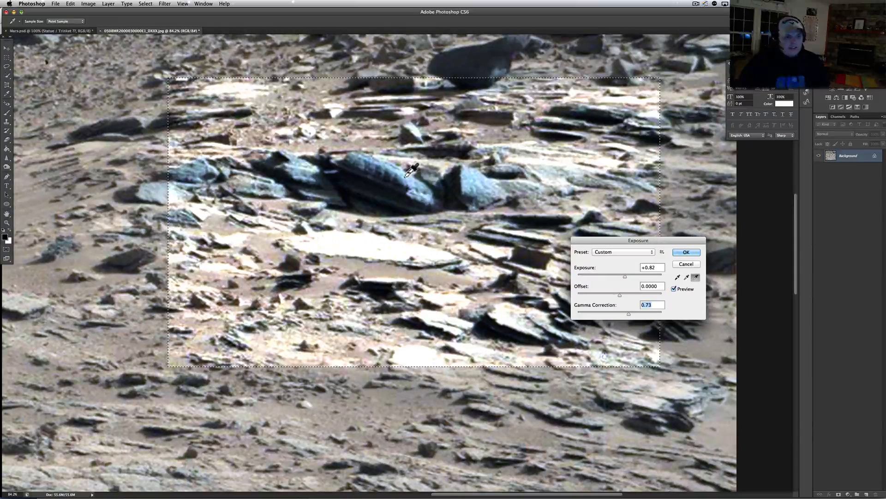
mouse_move(440, 196)
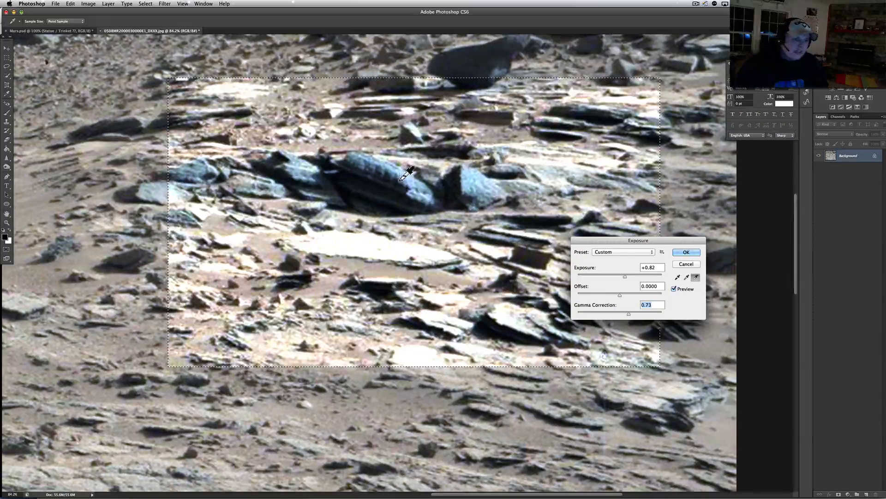
mouse_move(281, 148)
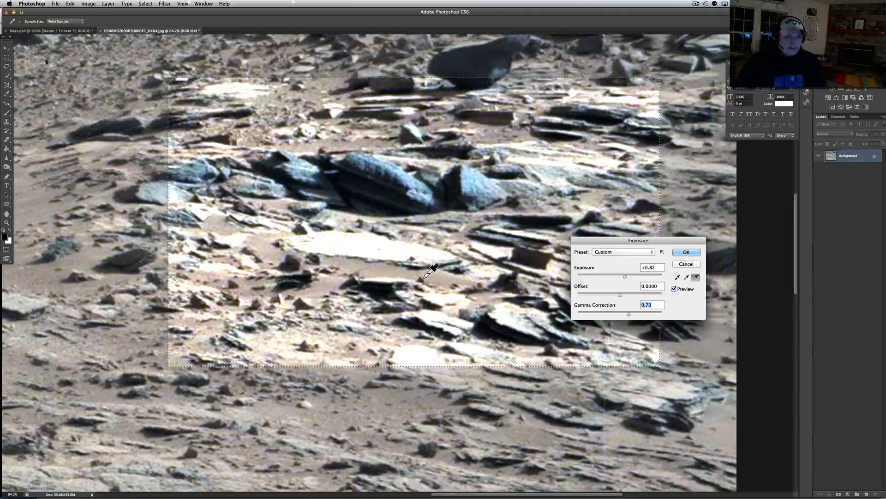
mouse_move(535, 308)
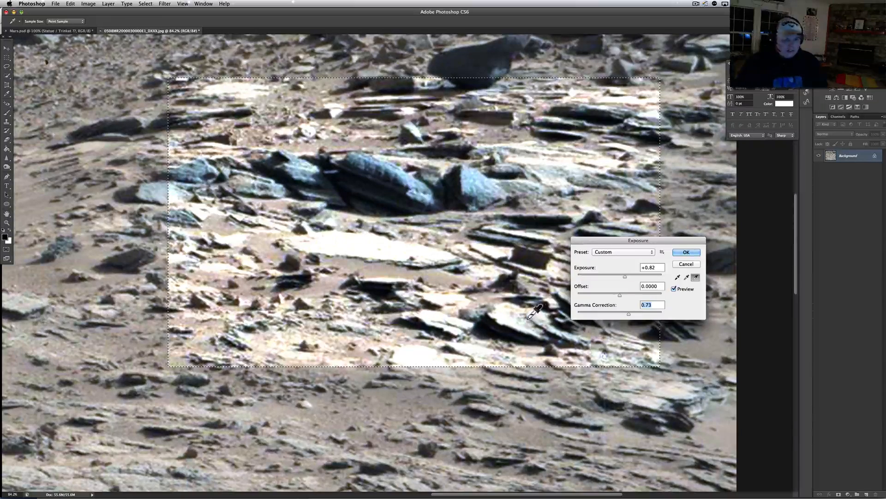
mouse_move(350, 301)
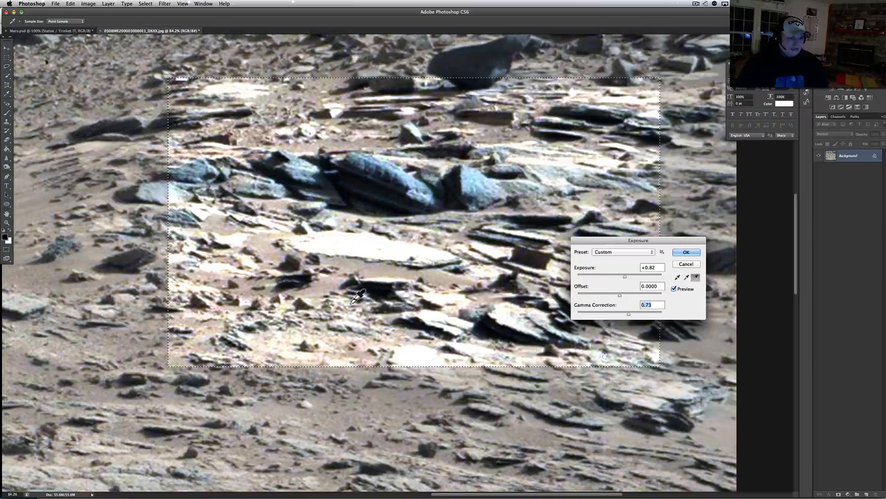
mouse_move(313, 226)
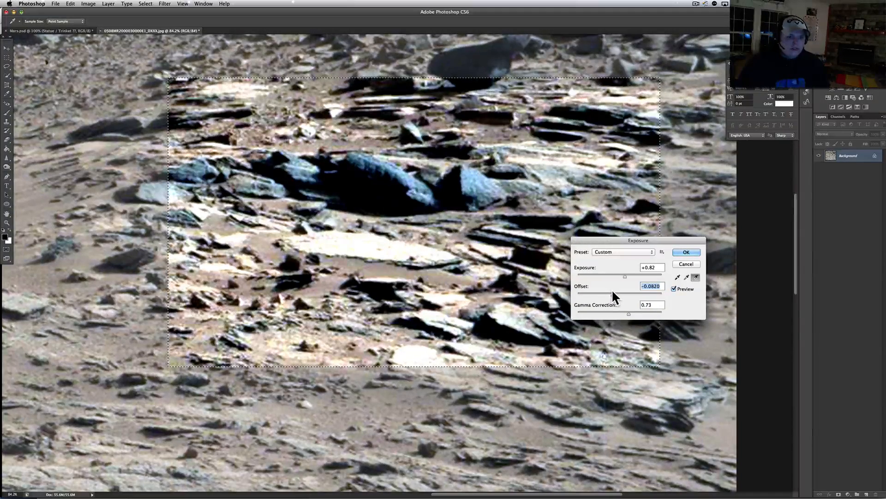
left_click_drag(624, 293, 628, 293)
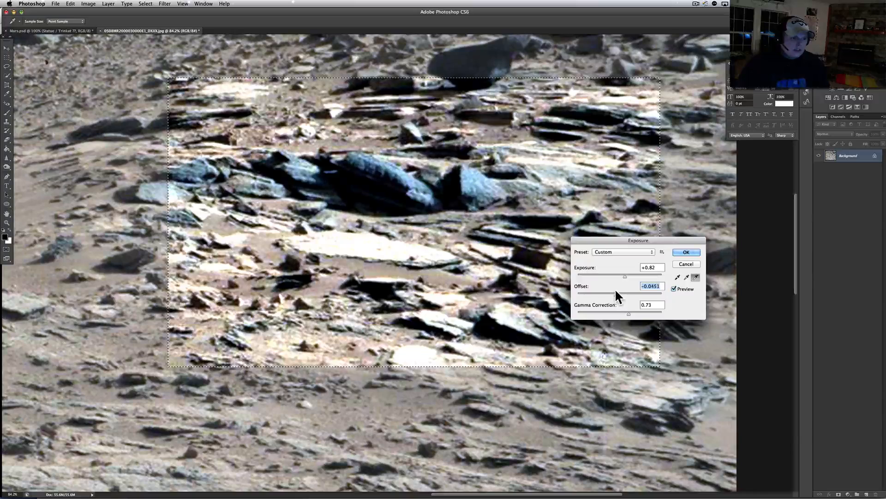
left_click_drag(616, 293, 625, 292)
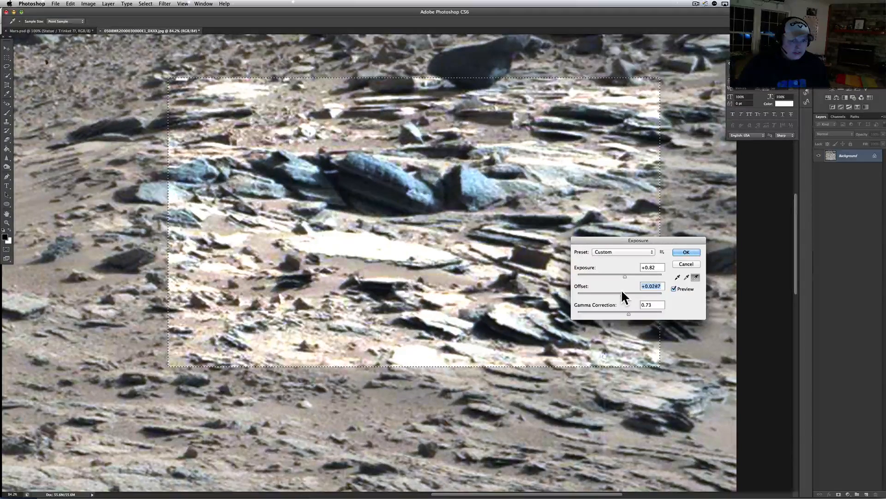
left_click_drag(625, 294, 624, 294)
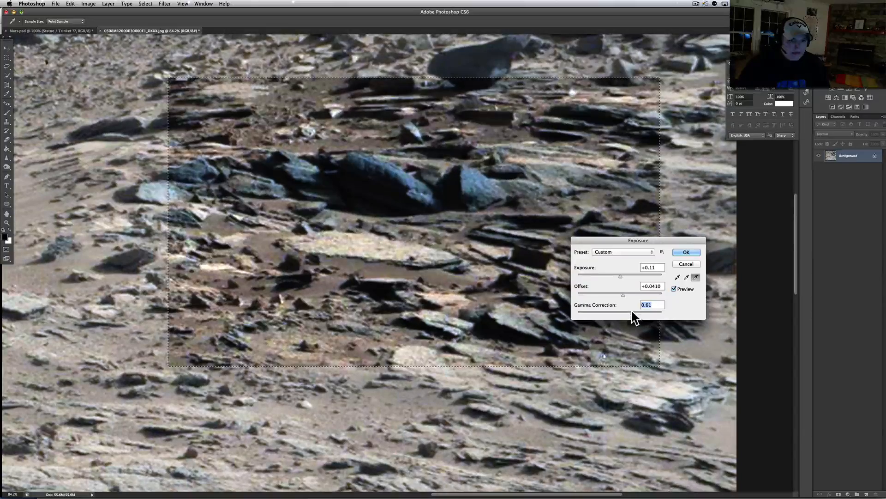
left_click_drag(632, 312, 624, 312)
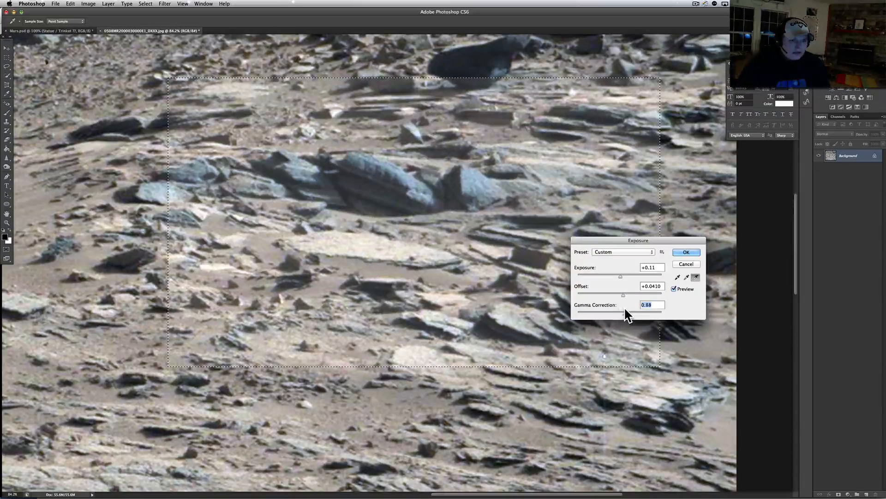
left_click_drag(622, 311, 635, 312)
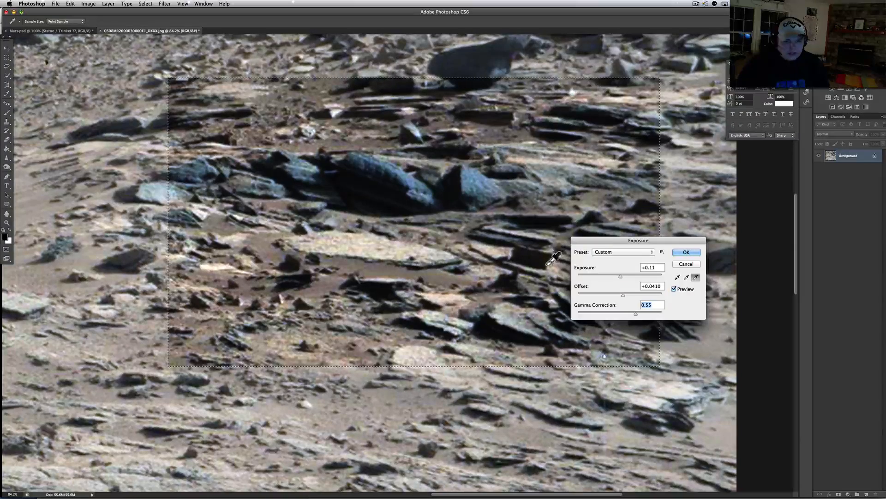
mouse_move(608, 281)
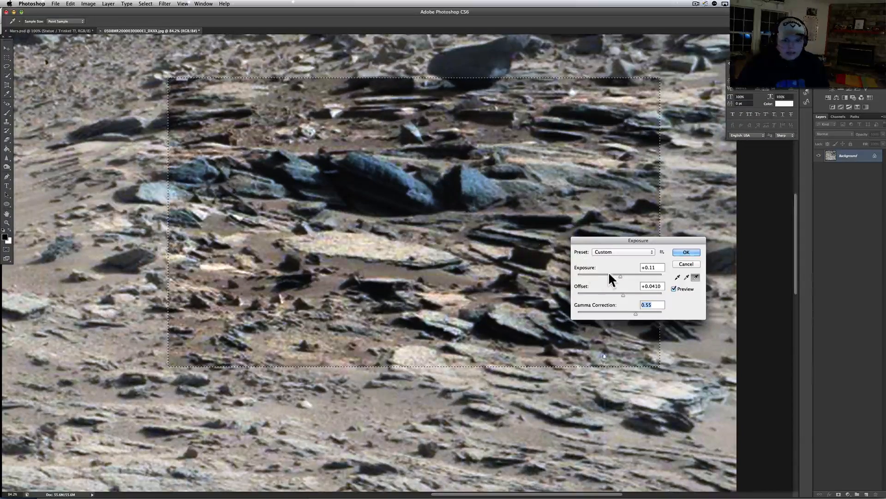
left_click_drag(620, 276, 626, 276)
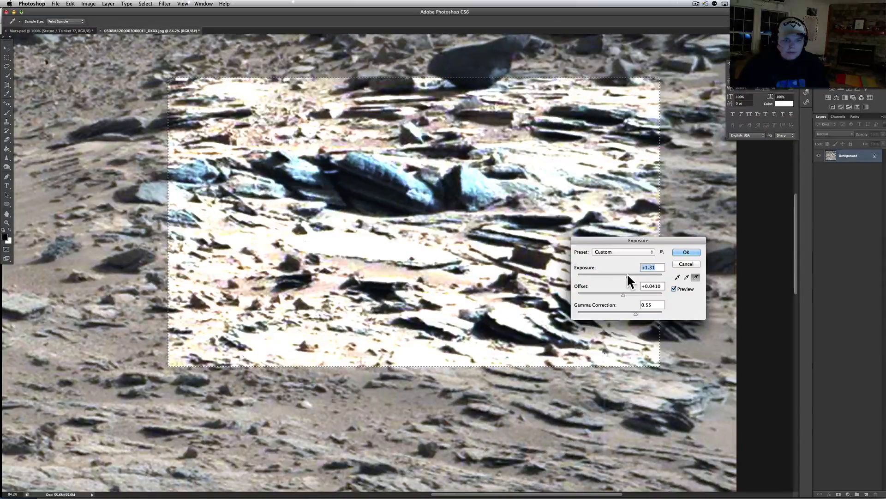
left_click_drag(622, 275, 634, 275)
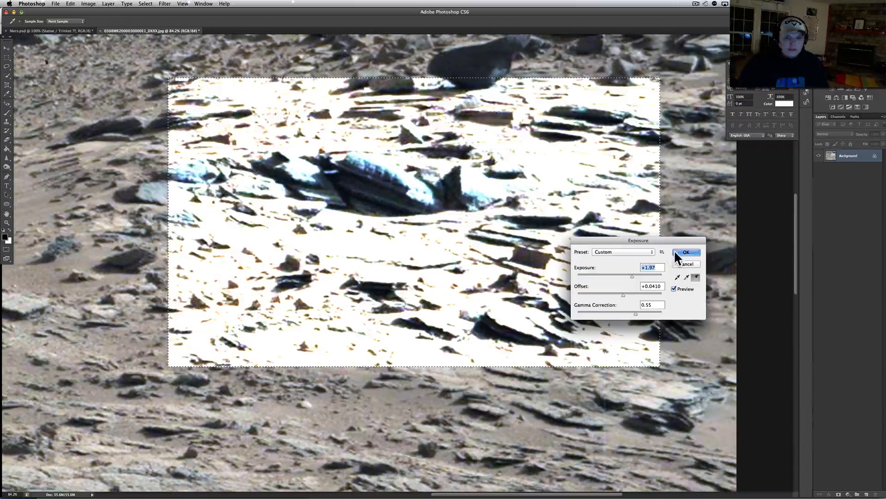
left_click(686, 251)
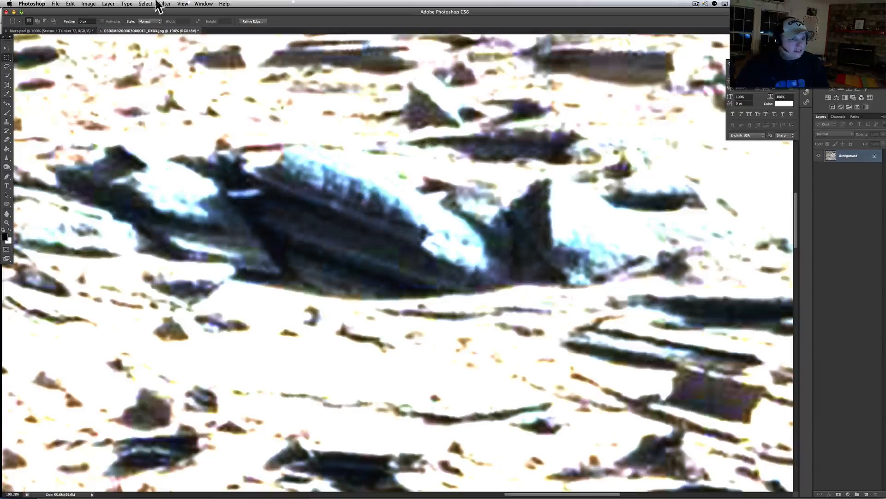
Use Edit > Step Backward twice to remove the exposure adjustment.
left_click(74, 4)
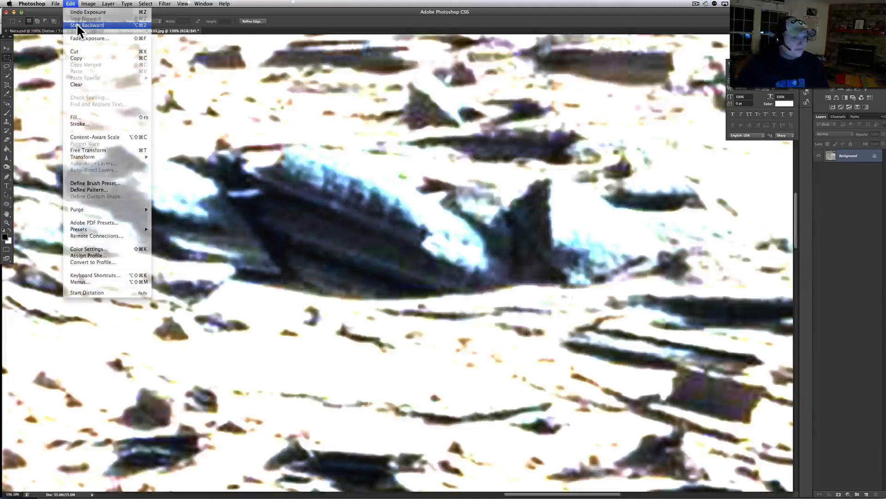
left_click(91, 25)
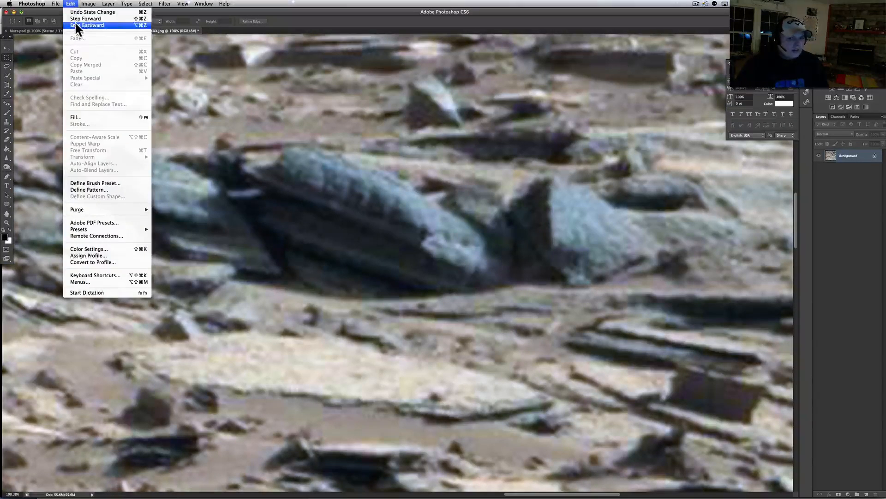
left_click(90, 25)
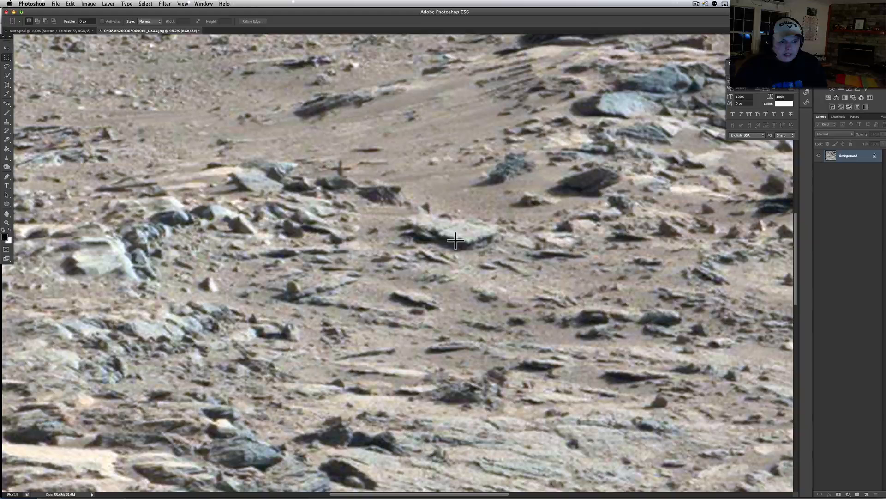
mouse_move(463, 232)
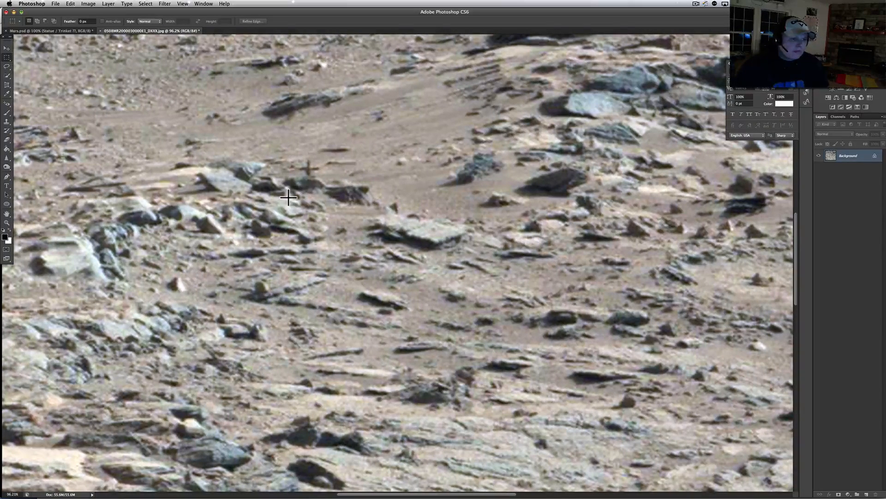
mouse_move(22, 69)
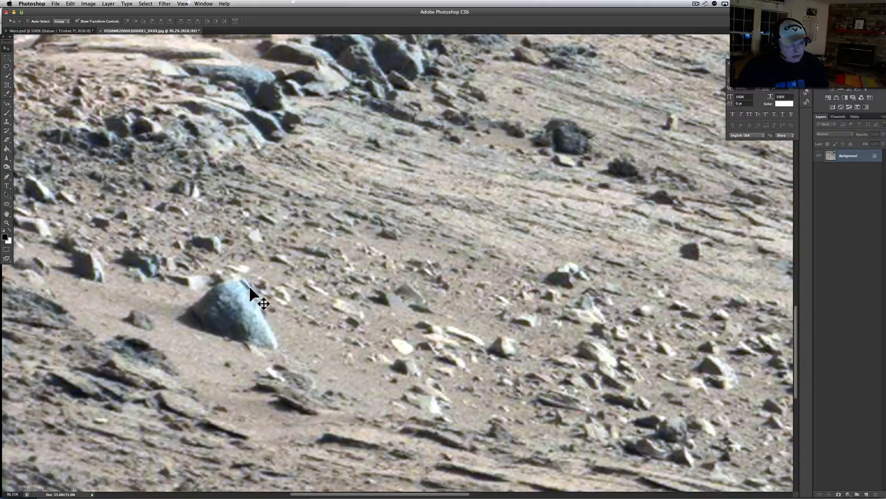
mouse_move(264, 310)
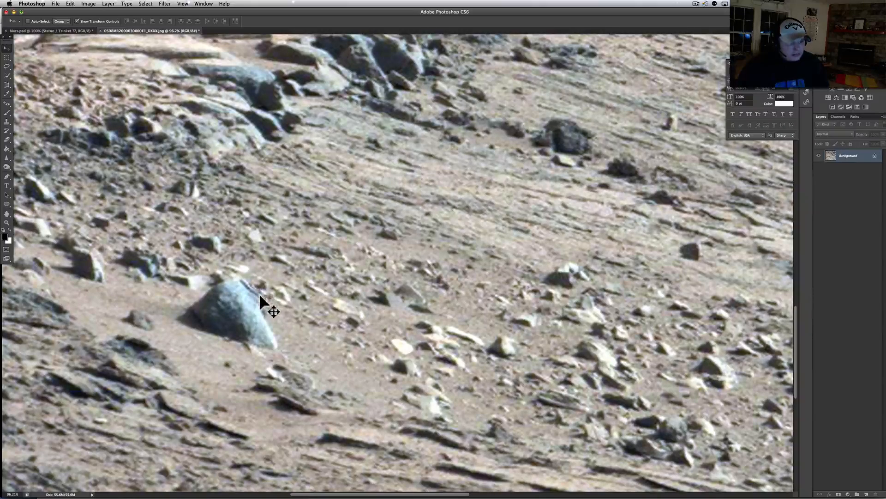
mouse_move(255, 305)
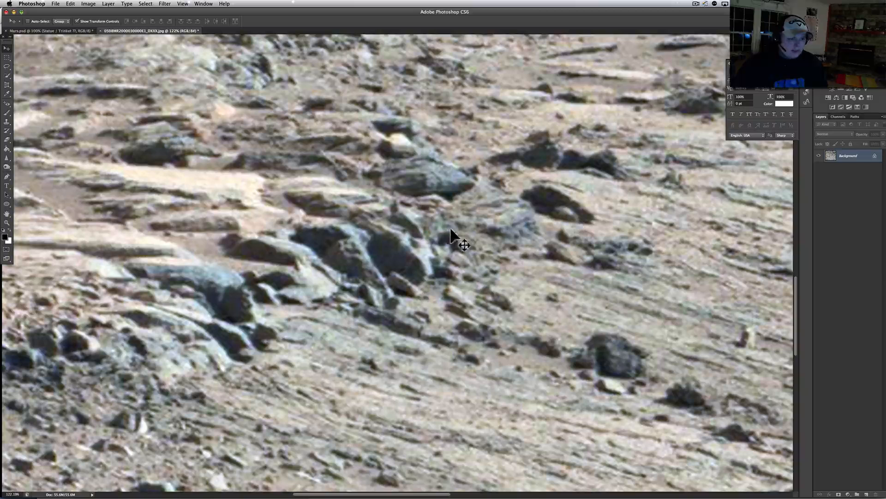
mouse_move(551, 221)
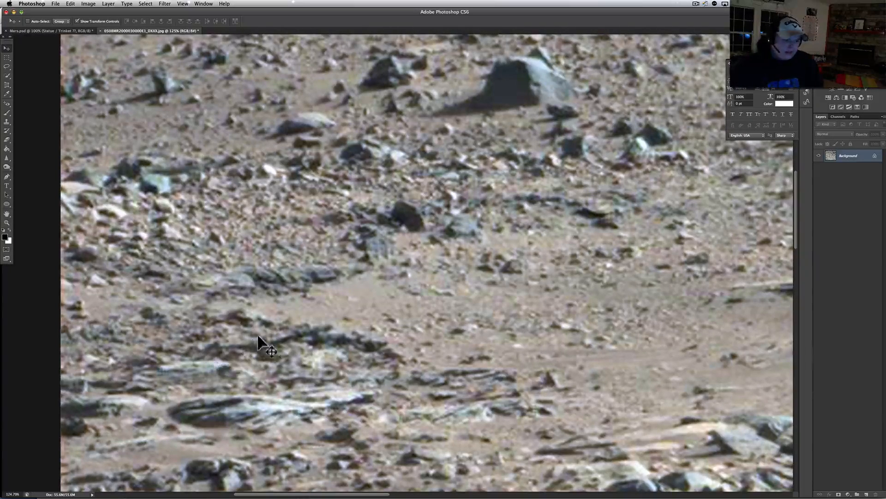
mouse_move(320, 379)
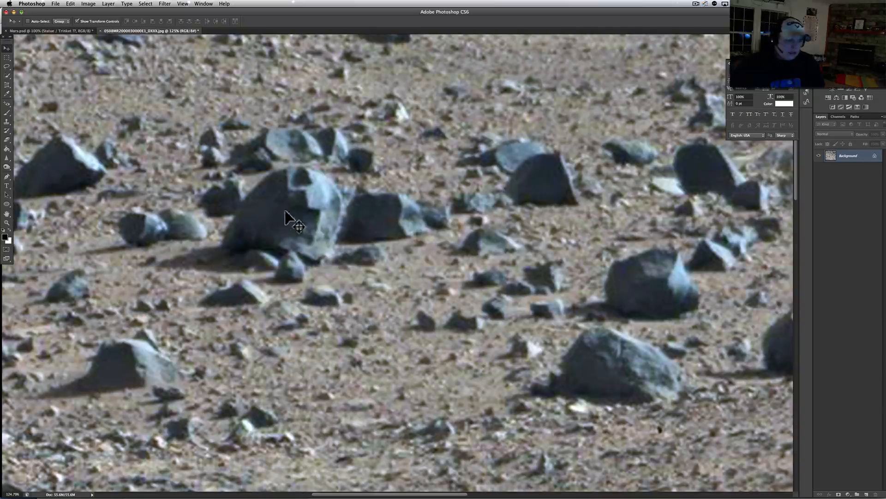
mouse_move(287, 207)
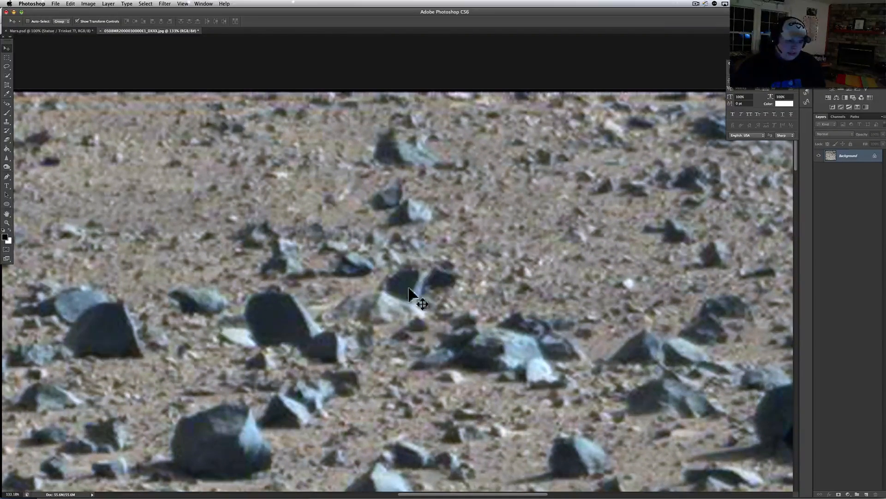
mouse_move(428, 316)
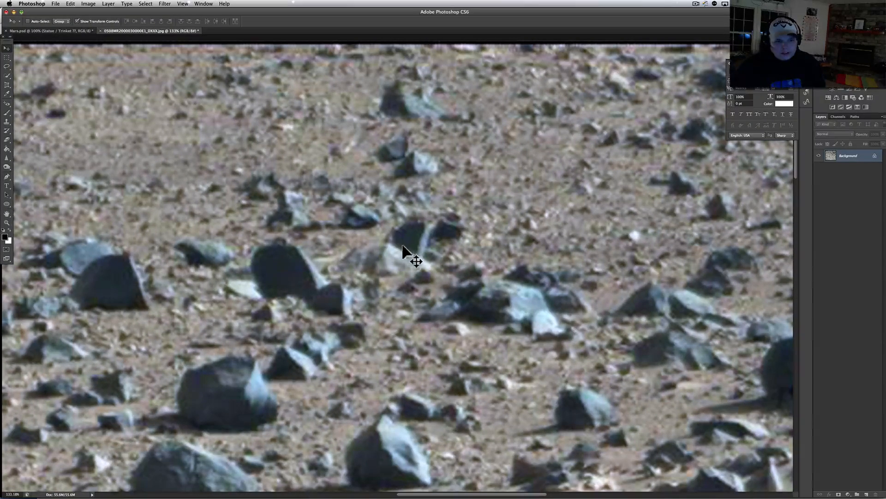
mouse_move(408, 261)
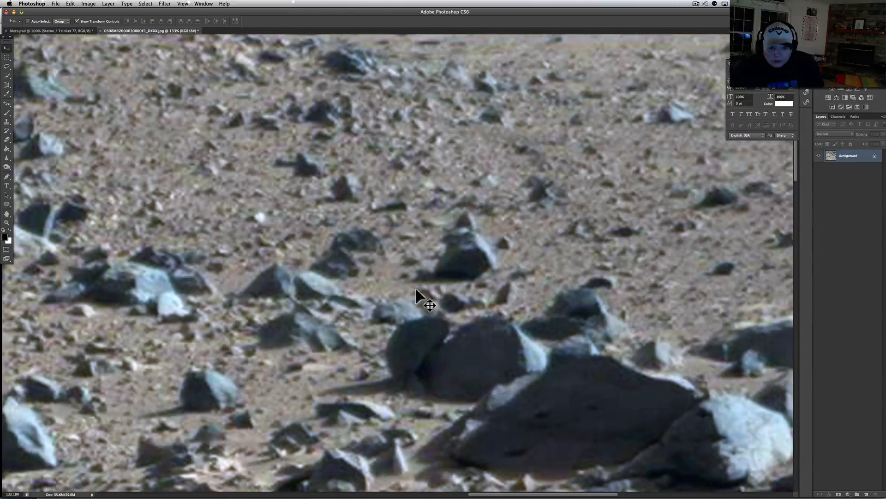
left_click_drag(418, 297, 548, 314)
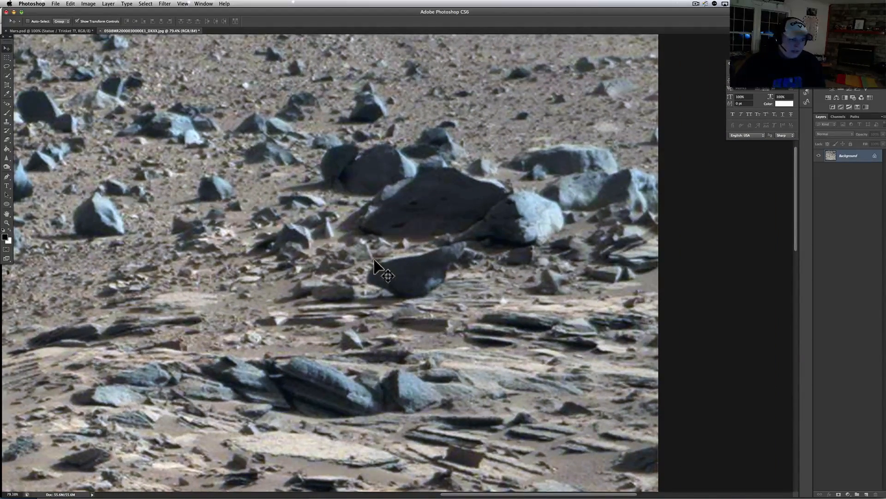
mouse_move(445, 293)
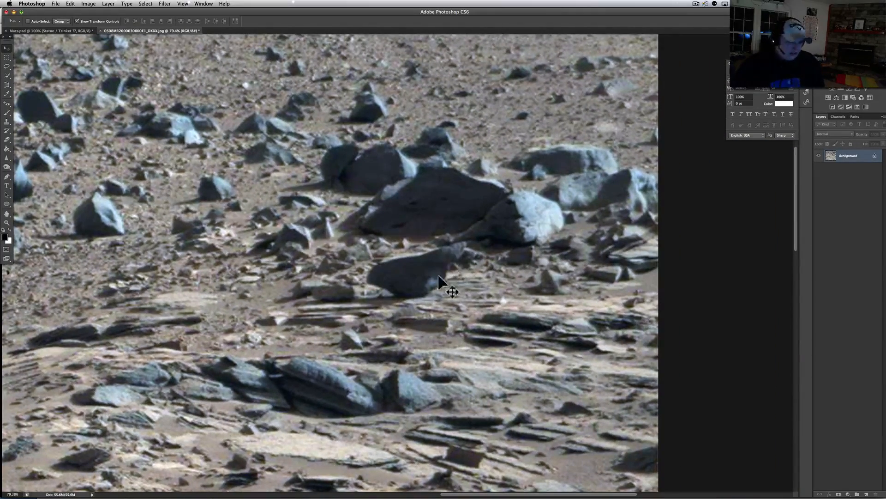
mouse_move(472, 308)
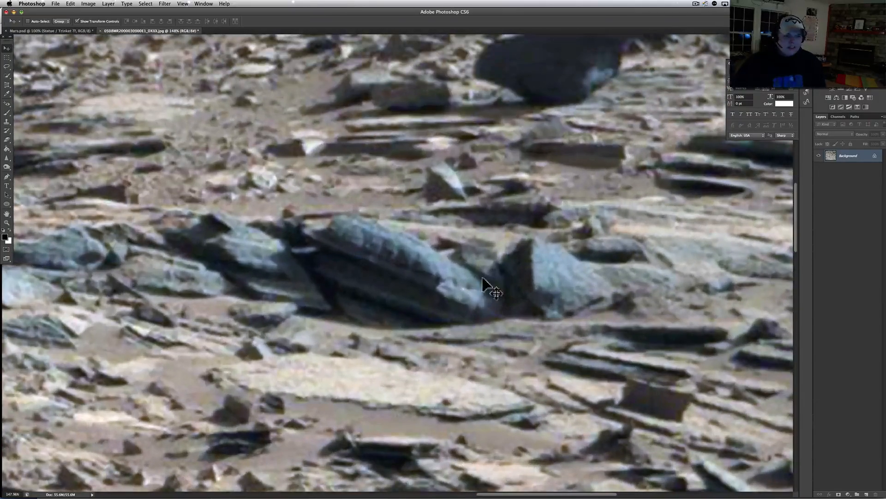
left_click(69, 4)
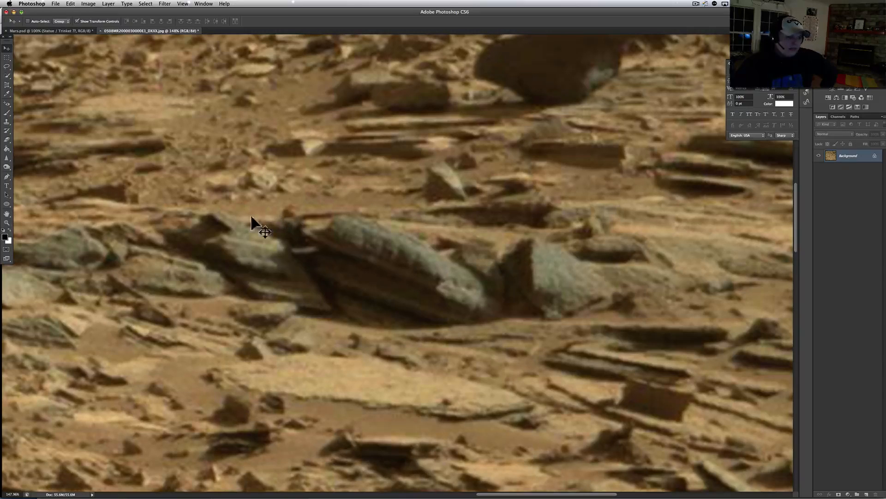
mouse_move(681, 6)
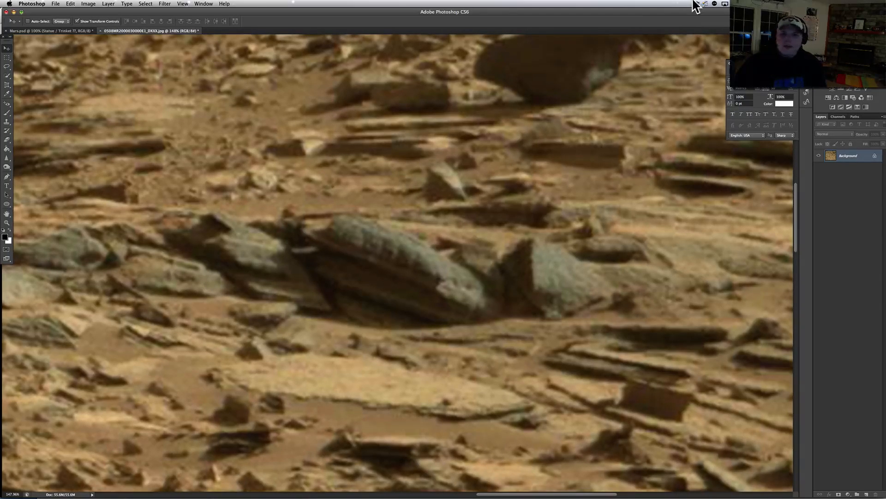
Click the top-right corner of the window, leaving the orange close-up unchanged.
left_click(686, 5)
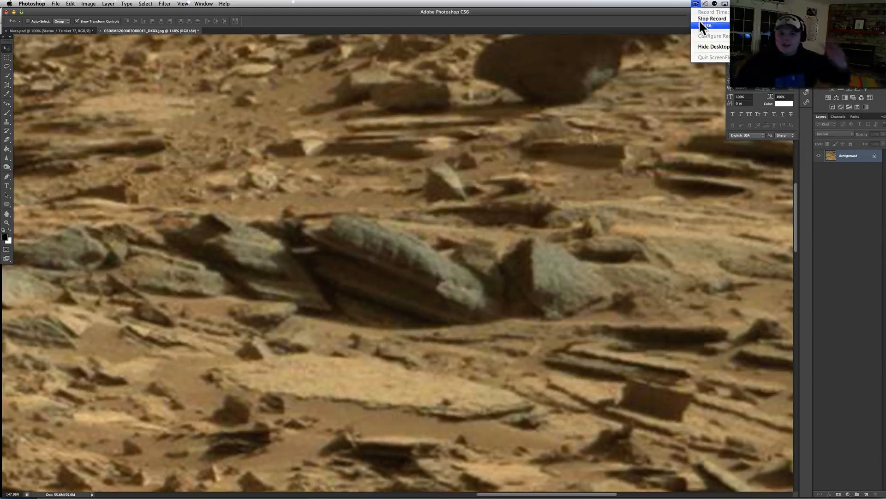